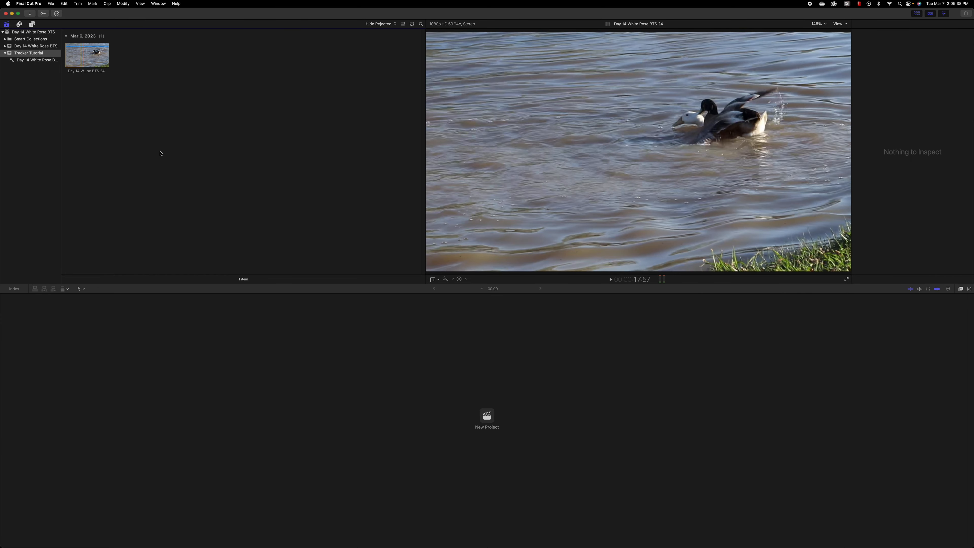
pyautogui.moveTo(187, 178)
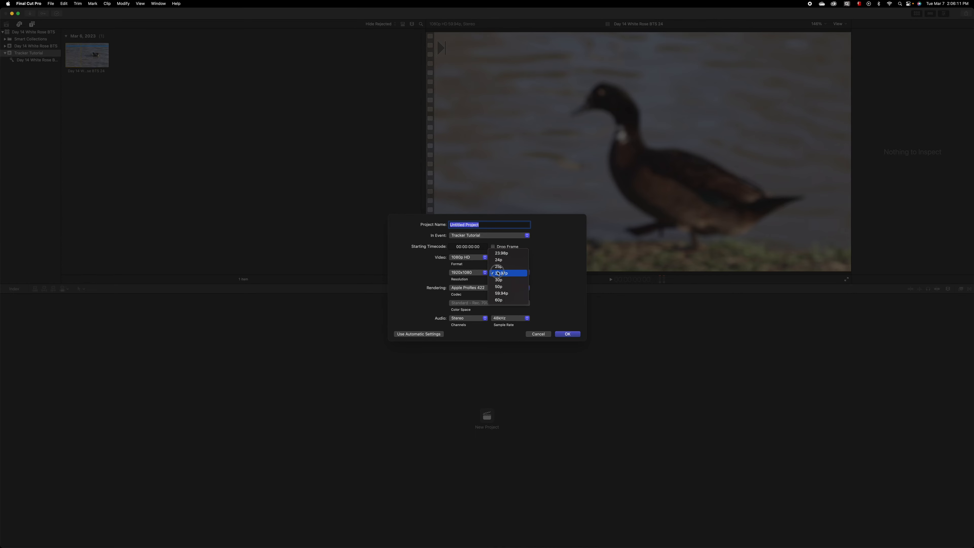
# Create the Tracker FCP project at 23.98p rendering to Apple ProRes 422 LT.
pyautogui.click(501, 253)
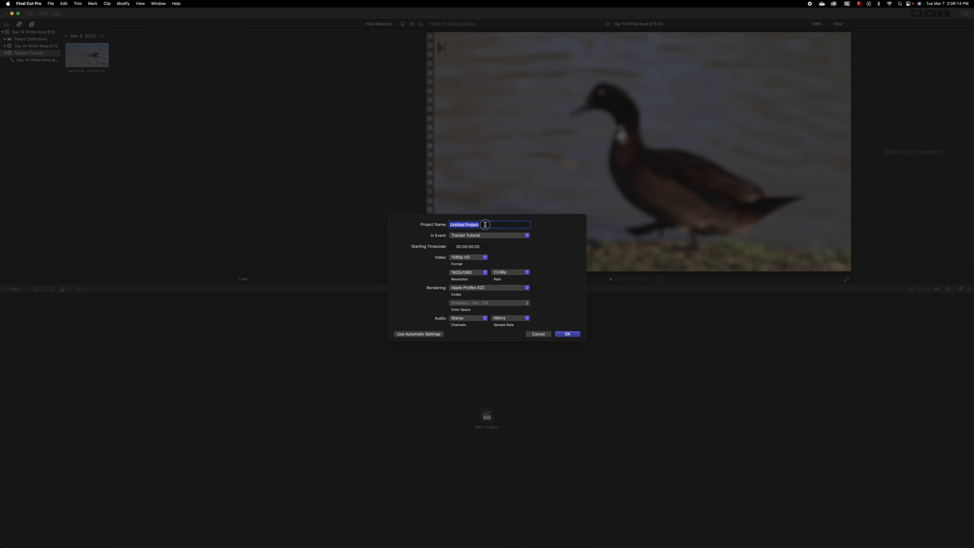
pyautogui.moveTo(494, 251)
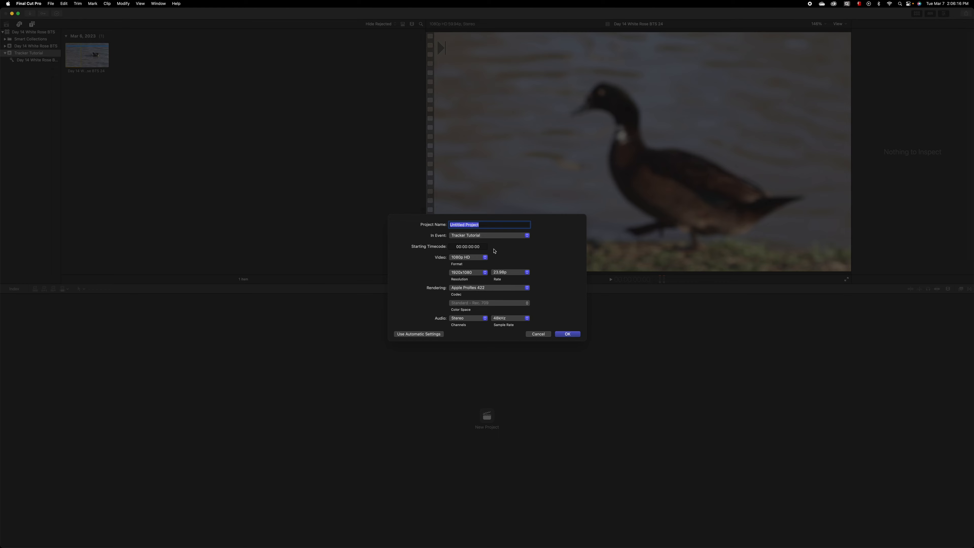
pyautogui.moveTo(492, 224)
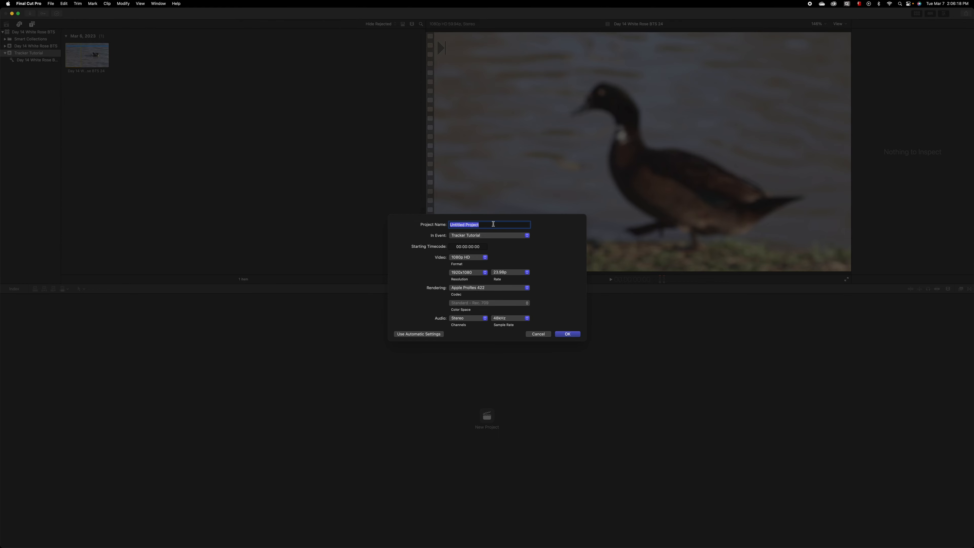
pyautogui.write('Tracker')
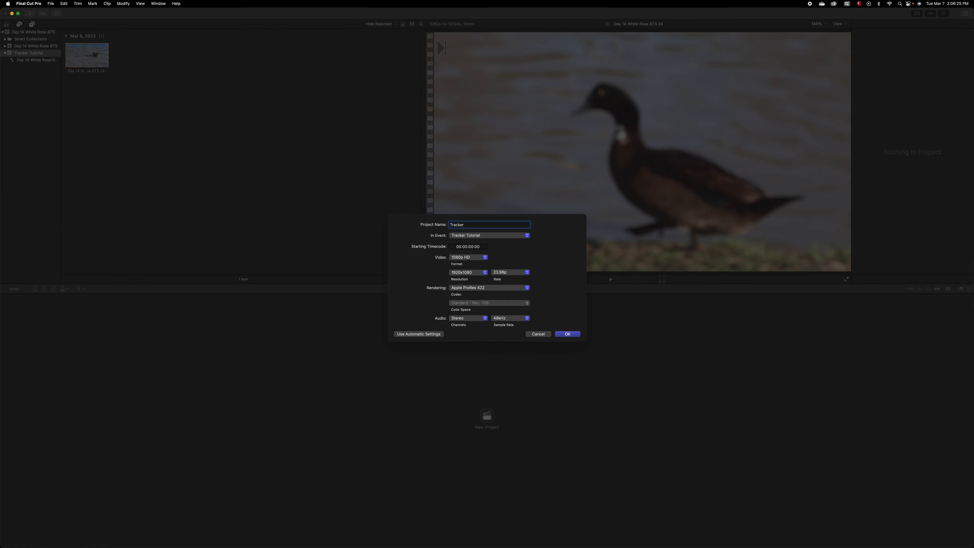
pyautogui.write('FCP')
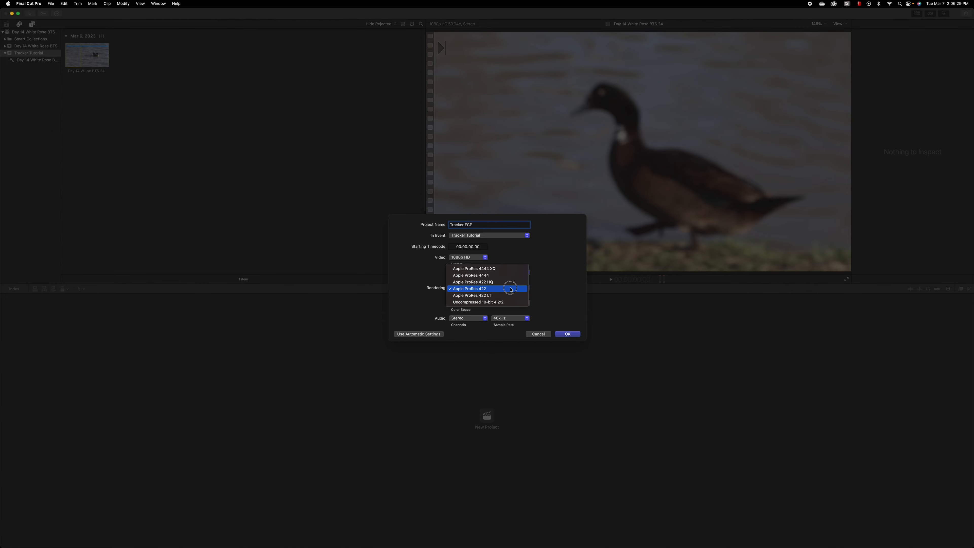
pyautogui.click(472, 296)
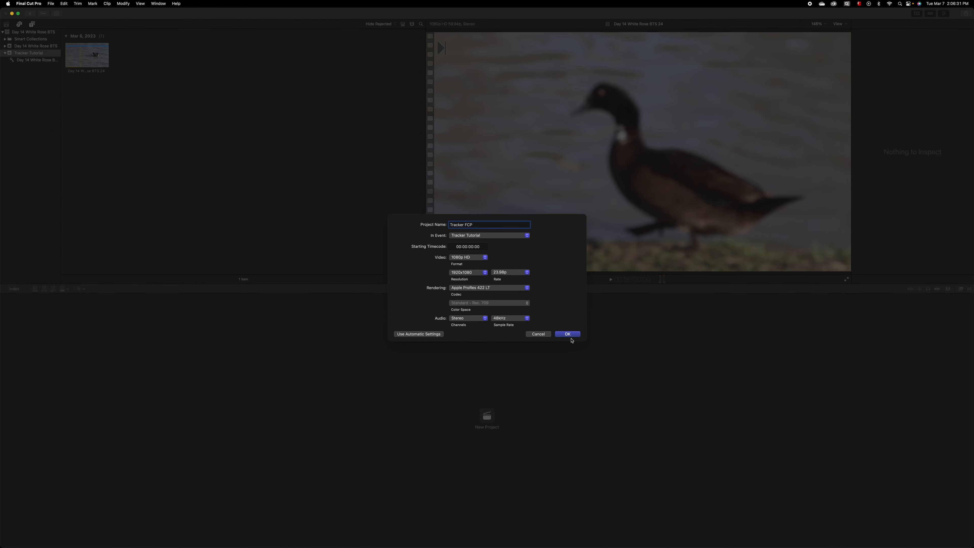
pyautogui.click(567, 334)
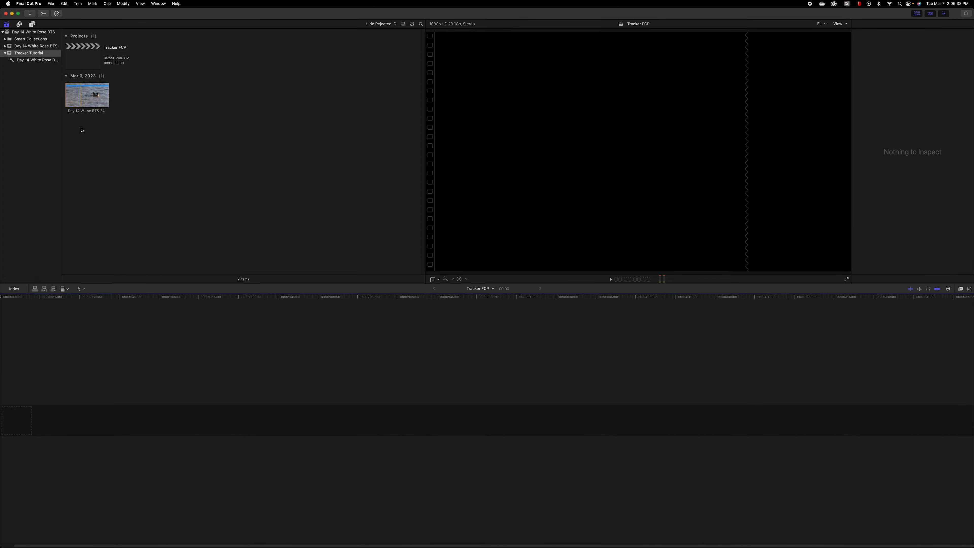
# Append the Day 14 White Rose BTS 24 duck clip to the timeline and fit it to view.
pyautogui.click(86, 95)
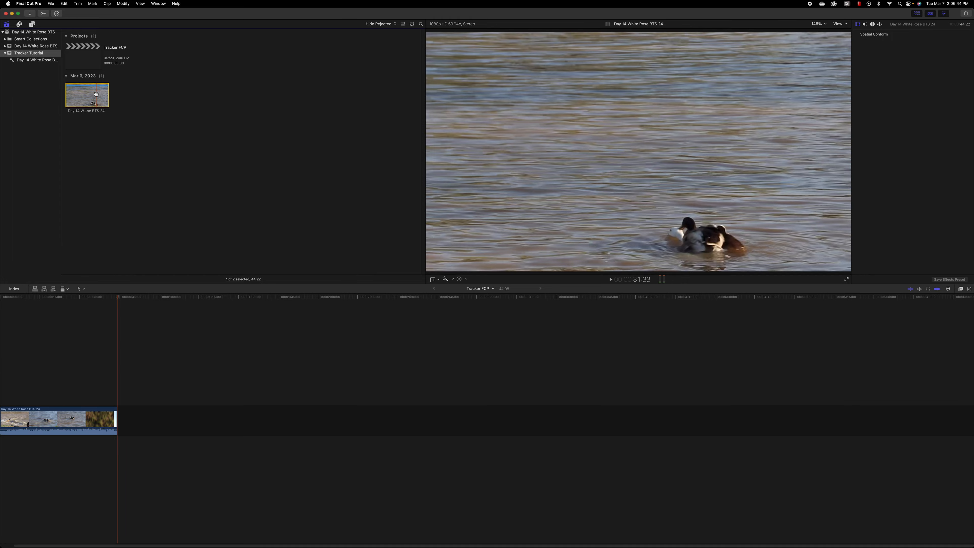
pyautogui.click(55, 416)
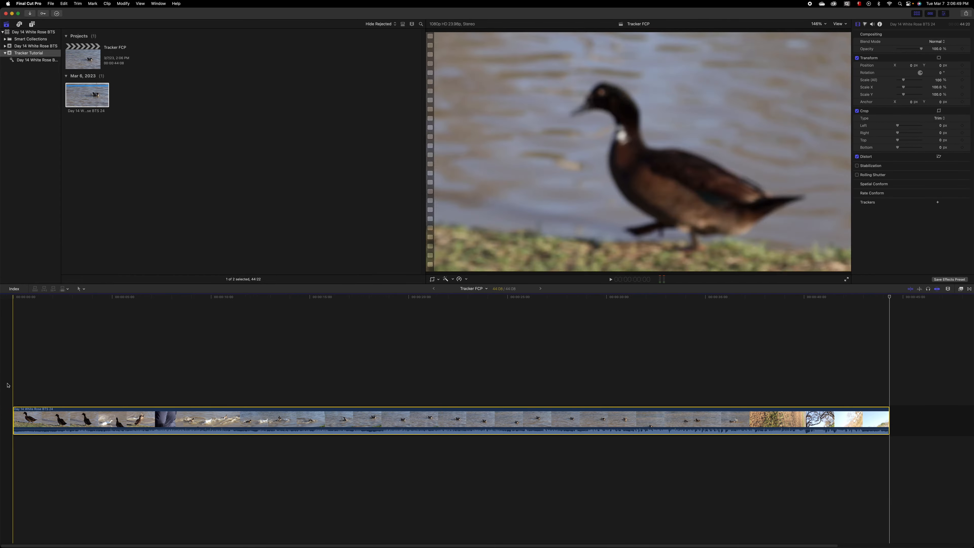
pyautogui.click(447, 366)
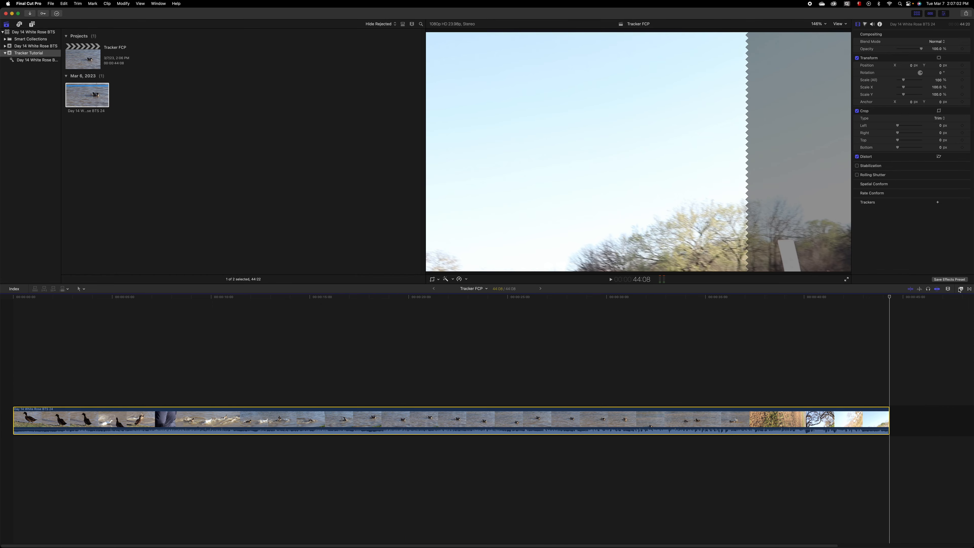
pyautogui.moveTo(960, 289)
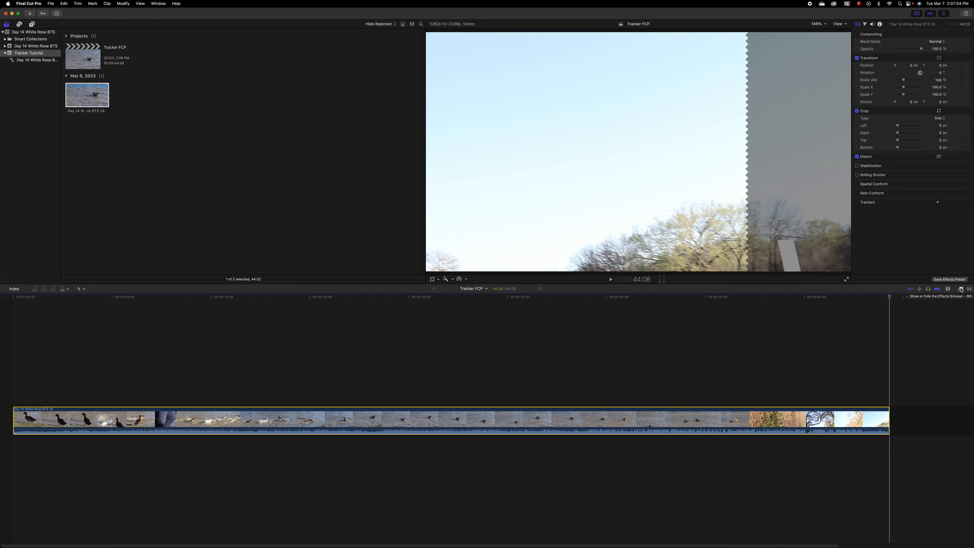
# Search all video effects for 'cen' to reveal the Censor effect.
pyautogui.click(959, 288)
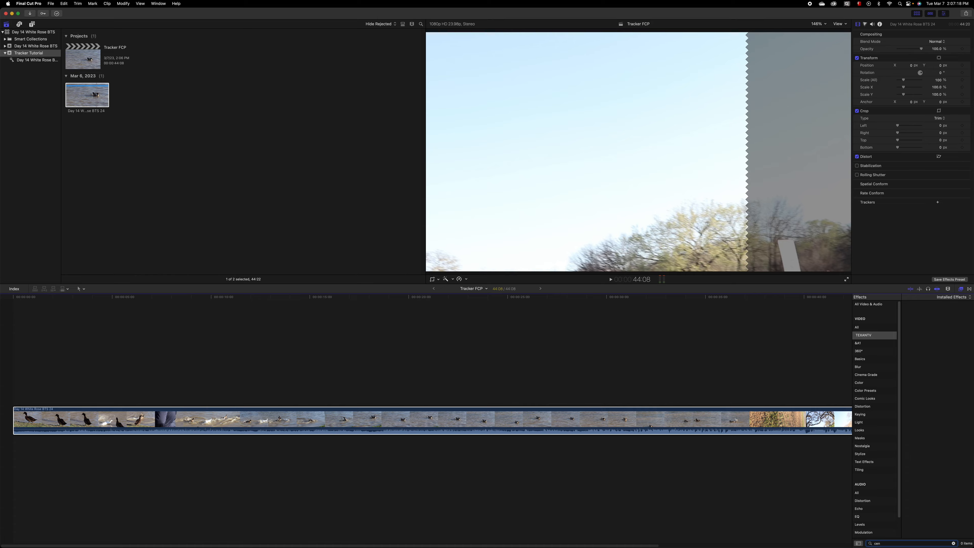
pyautogui.click(857, 327)
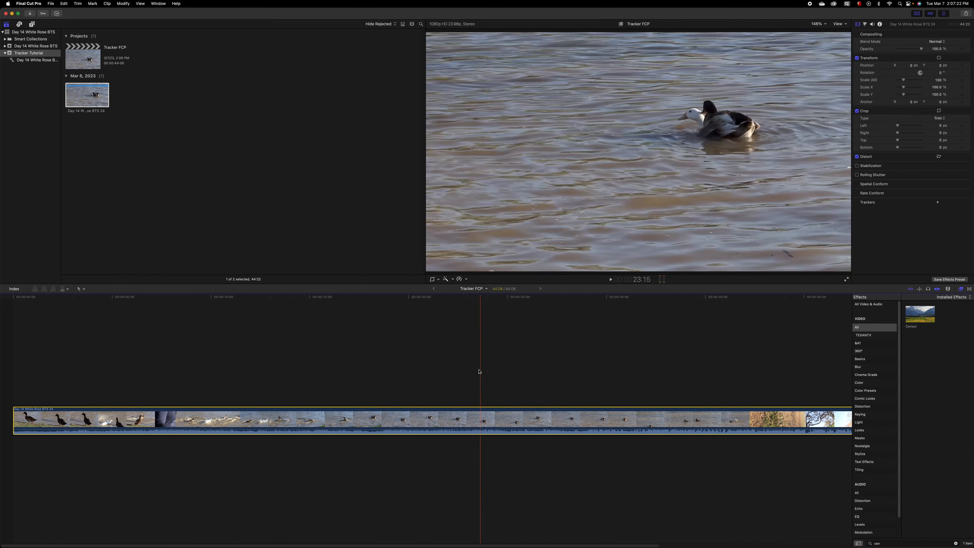
pyautogui.click(237, 391)
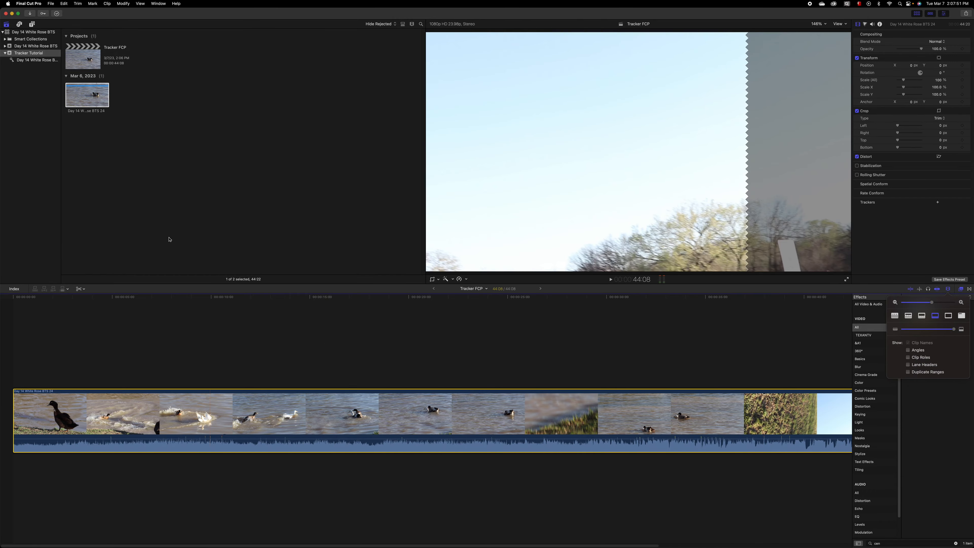
pyautogui.moveTo(659, 50)
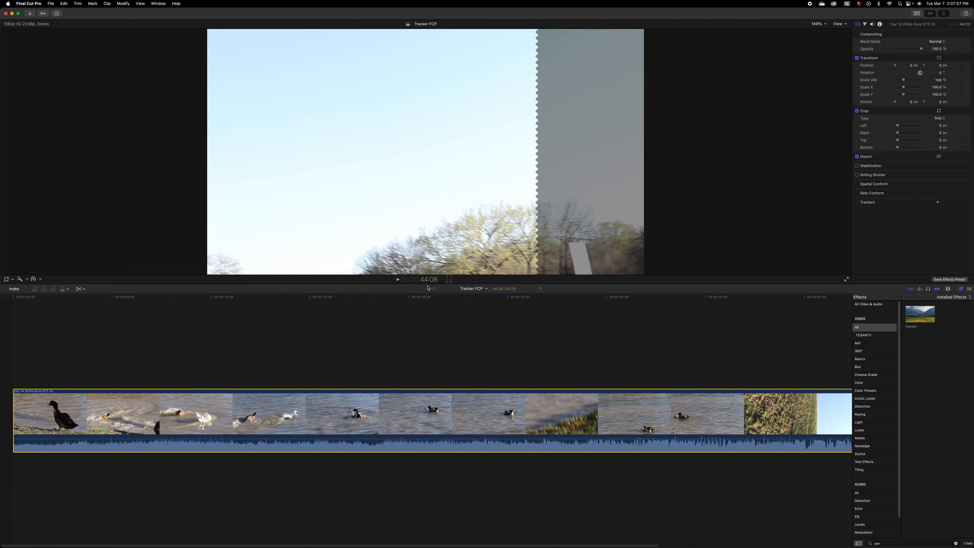
# Hide the event browser so the viewer and clip thumbnails get more room.
pyautogui.click(817, 24)
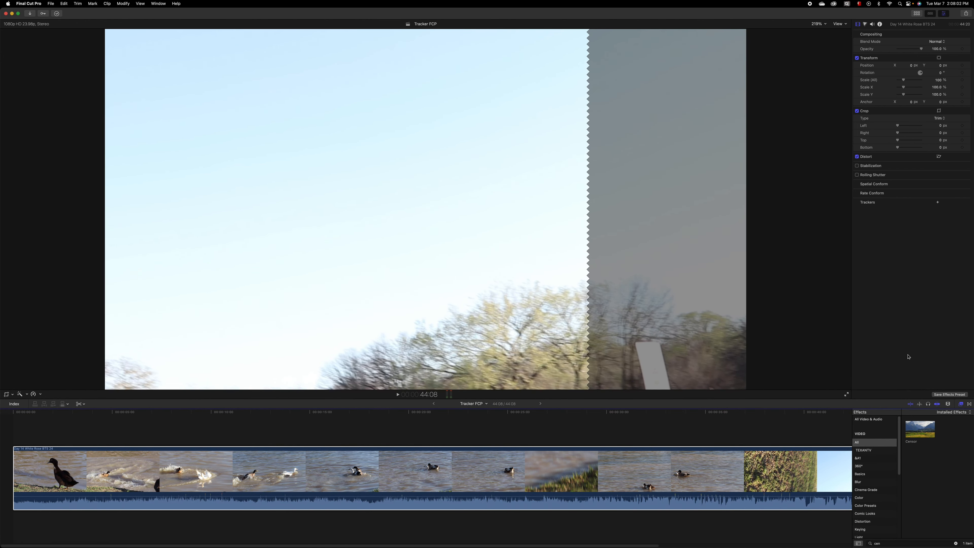
pyautogui.moveTo(940, 485)
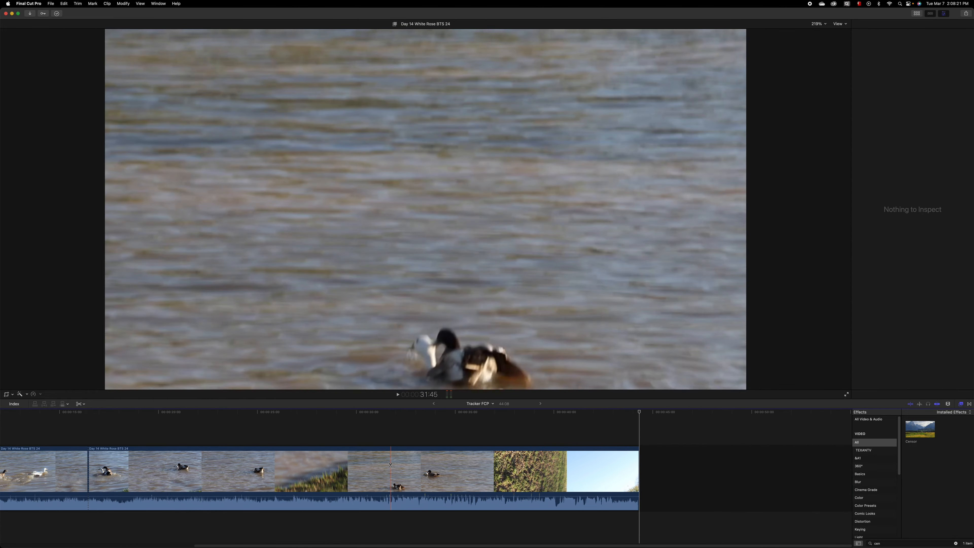
# Blade the duck clip into separate segments where each new duck shot begins.
pyautogui.click(284, 470)
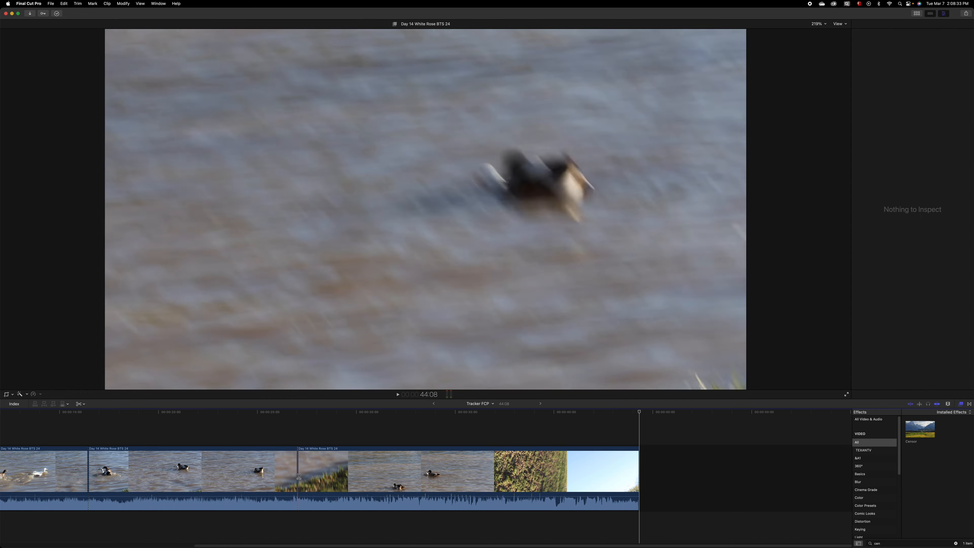
pyautogui.click(299, 473)
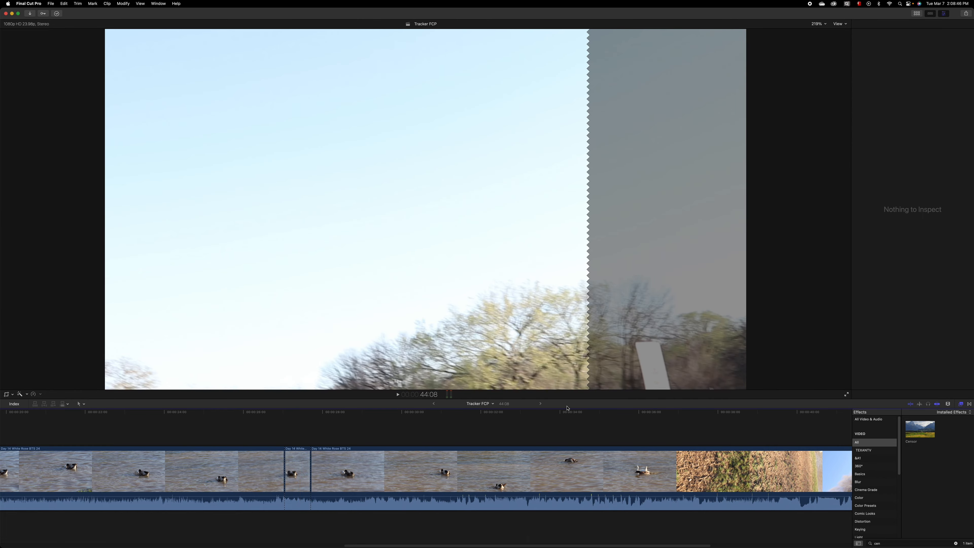
pyautogui.click(551, 423)
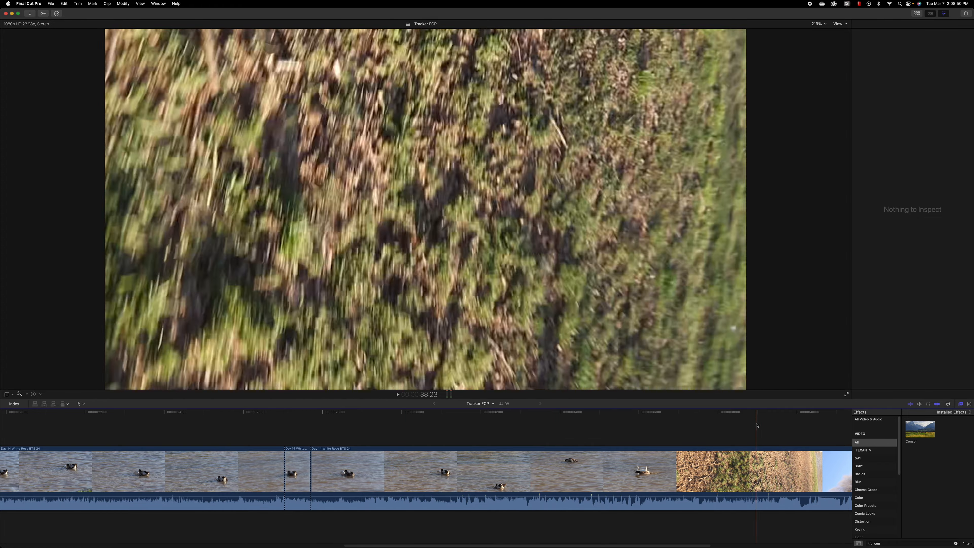
pyautogui.click(413, 412)
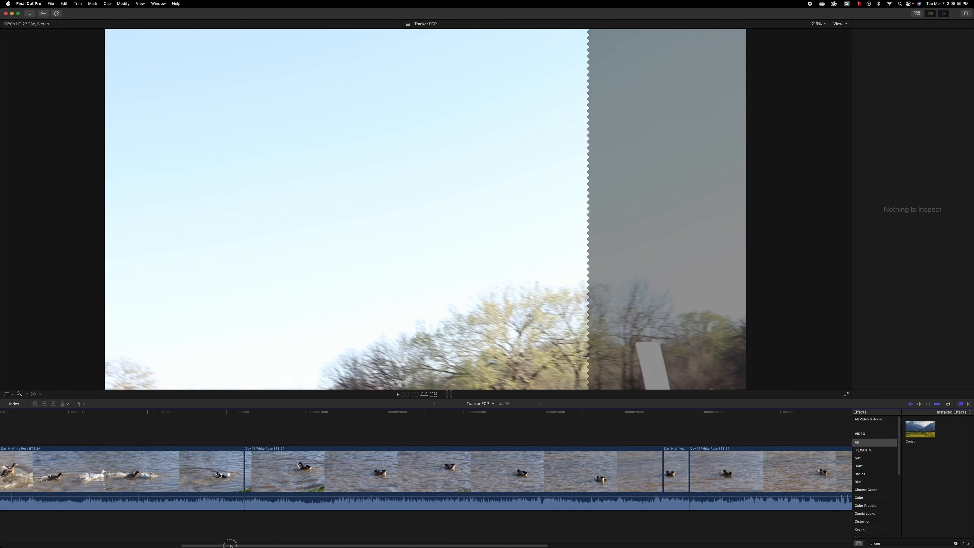
# Select the duck segment that will receive the Censor pixelate effect and shape mask.
pyautogui.click(294, 412)
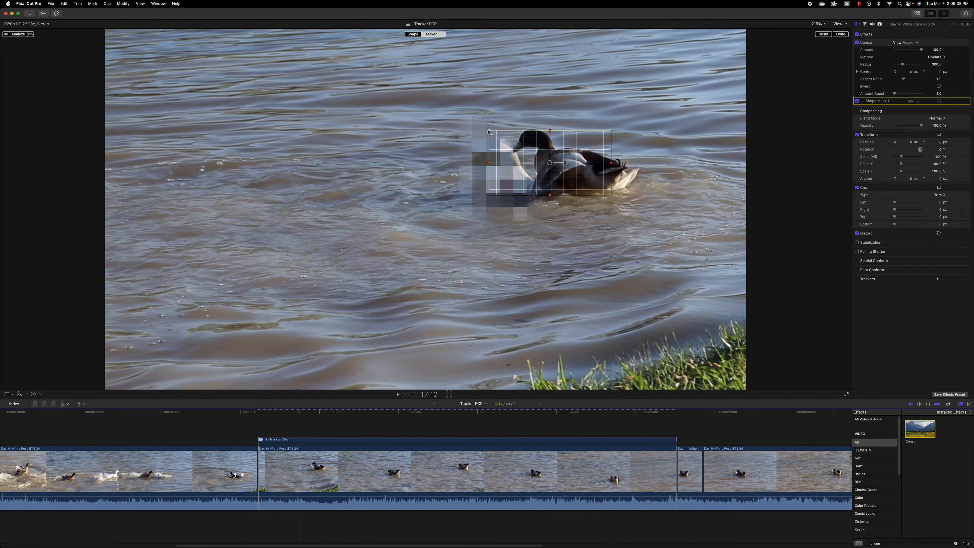
pyautogui.moveTo(514, 135)
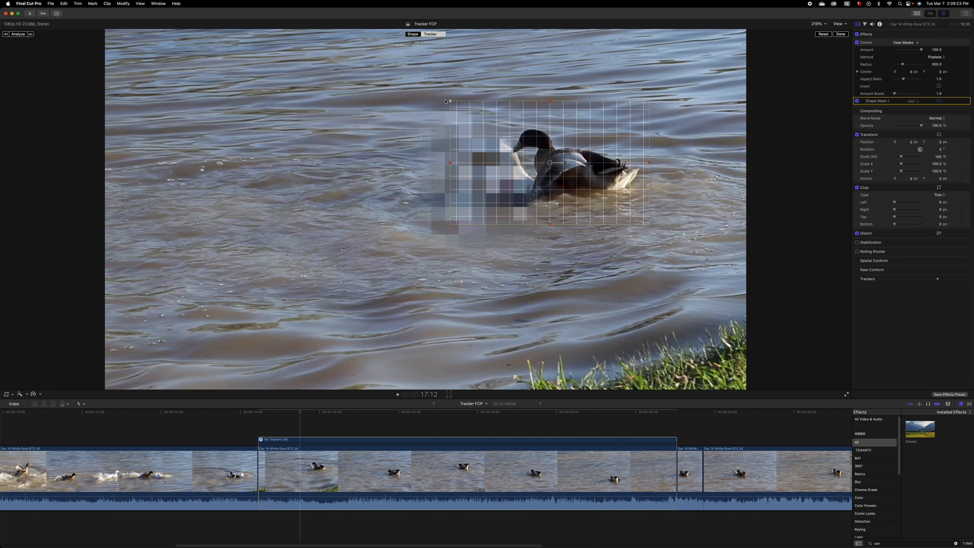
pyautogui.moveTo(457, 107)
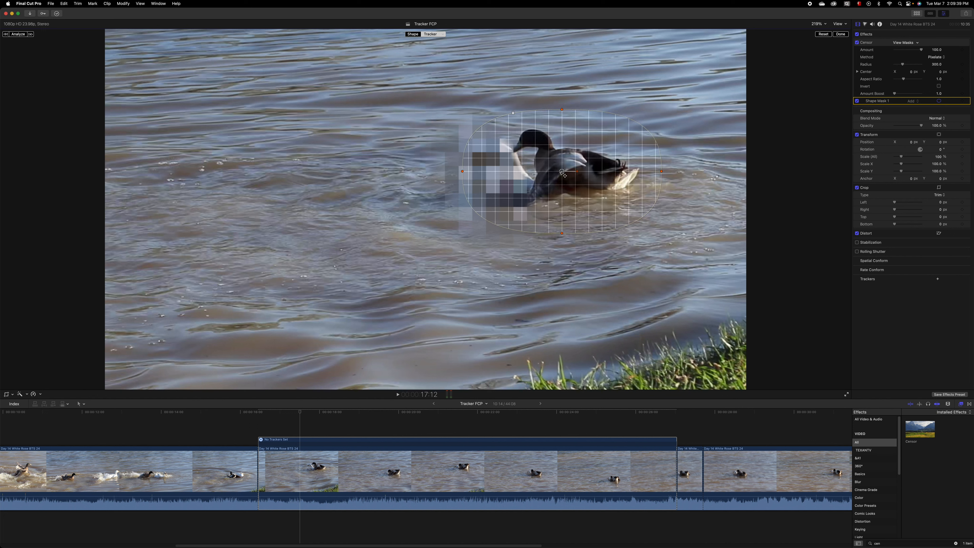
pyautogui.moveTo(44, 83)
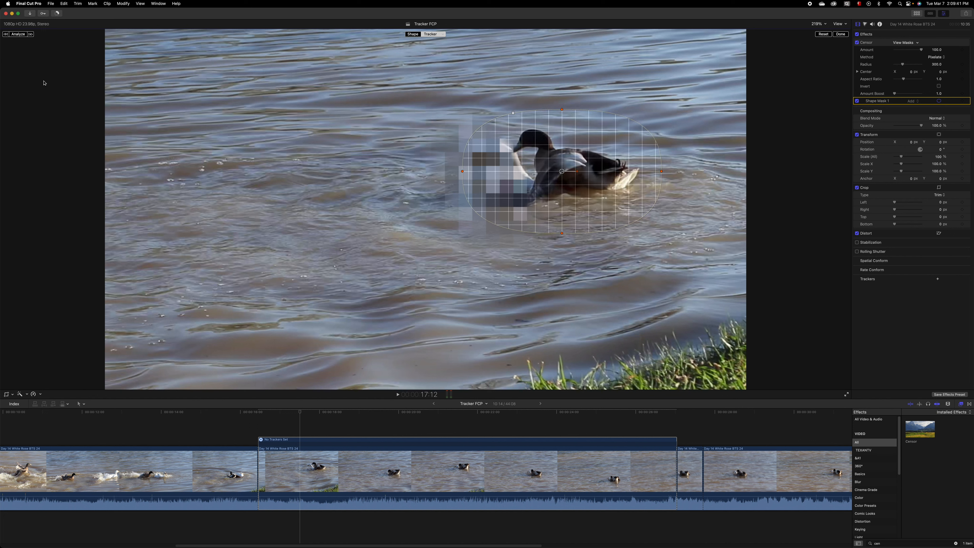
pyautogui.moveTo(17, 34)
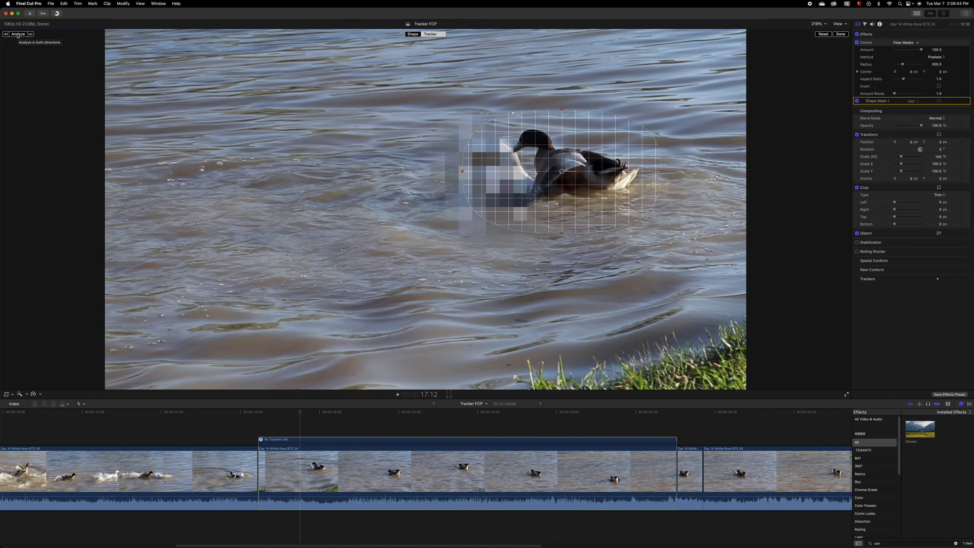
# Analyze Shape Mask 1 so the oval censor mask tracks the swimming duck.
pyautogui.click(17, 34)
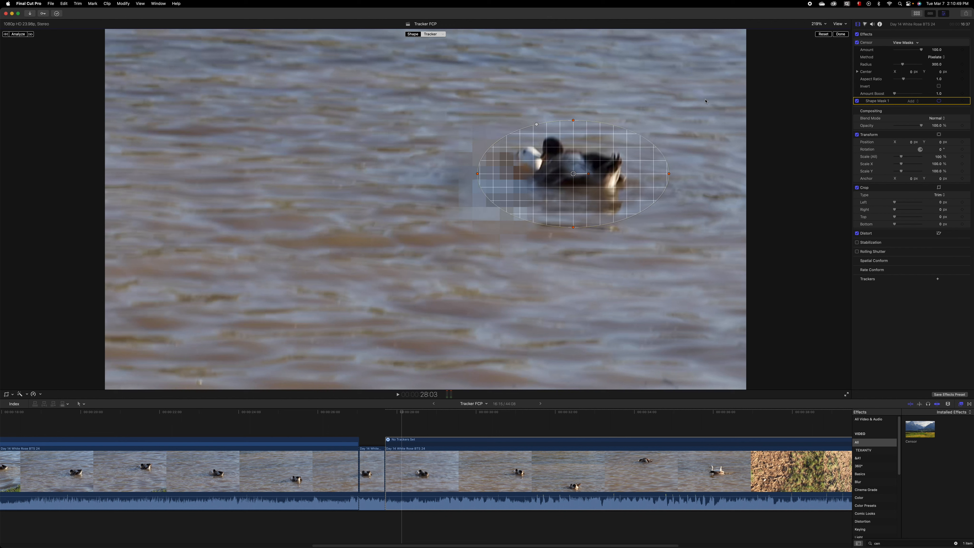
pyautogui.moveTo(583, 180)
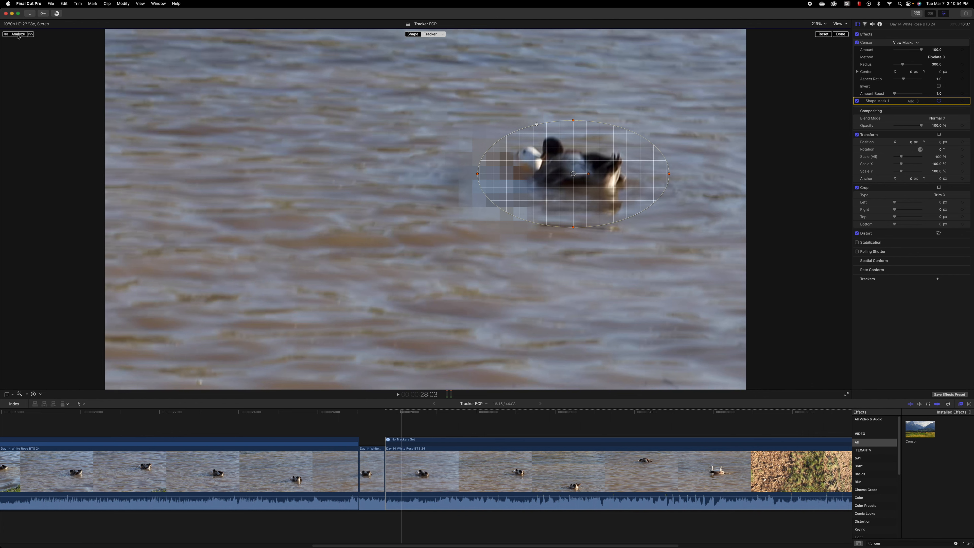
# Run the object-track analysis of the censor mask across the second duck clip.
pyautogui.click(17, 34)
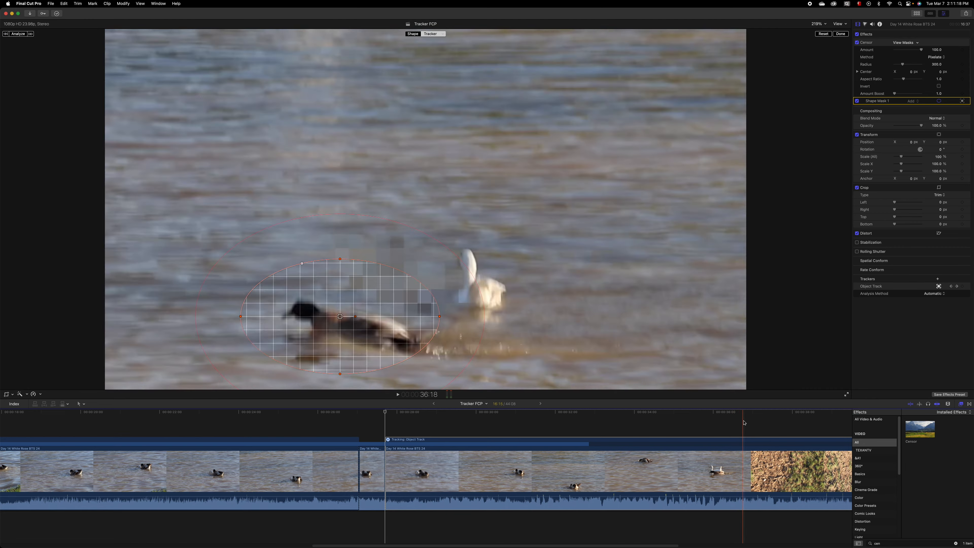
pyautogui.click(736, 412)
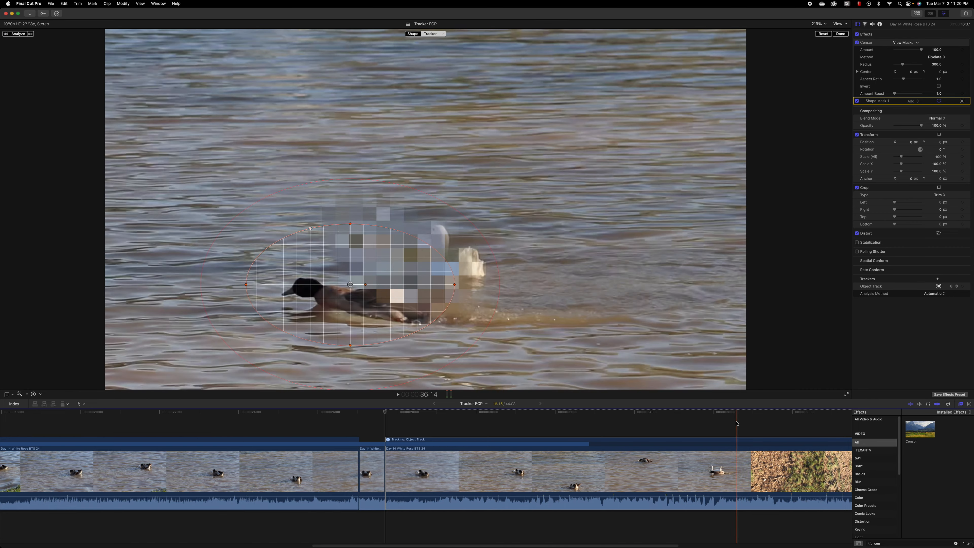
pyautogui.click(726, 413)
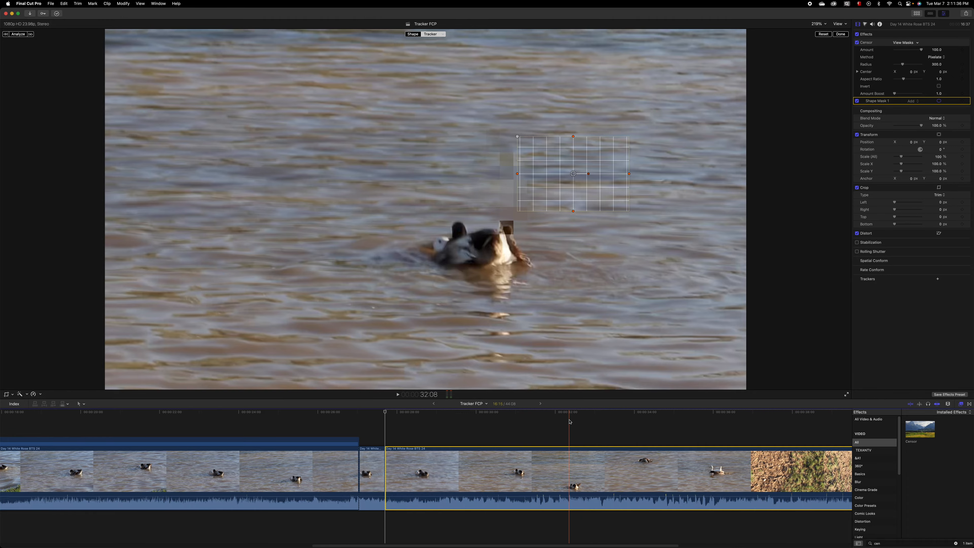
pyautogui.click(457, 424)
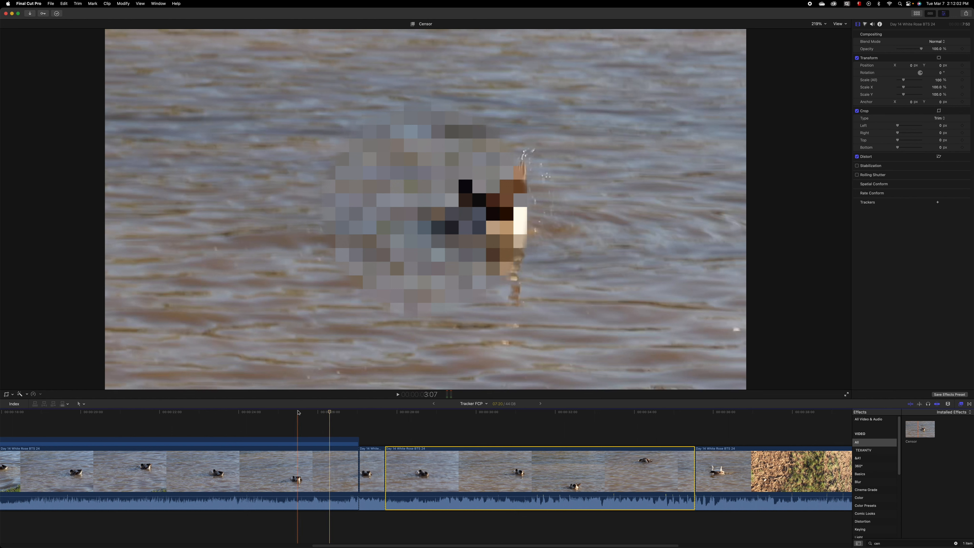
pyautogui.click(296, 412)
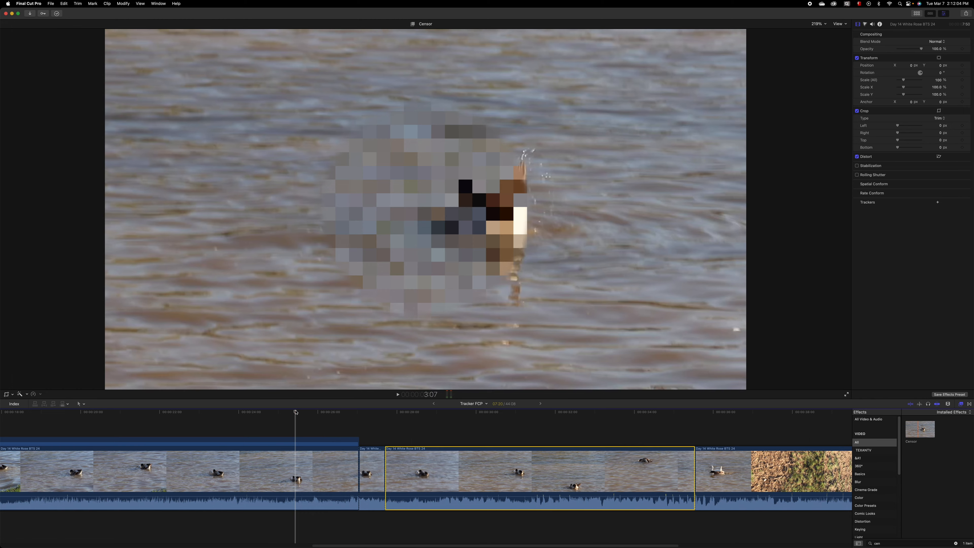
pyautogui.click(396, 394)
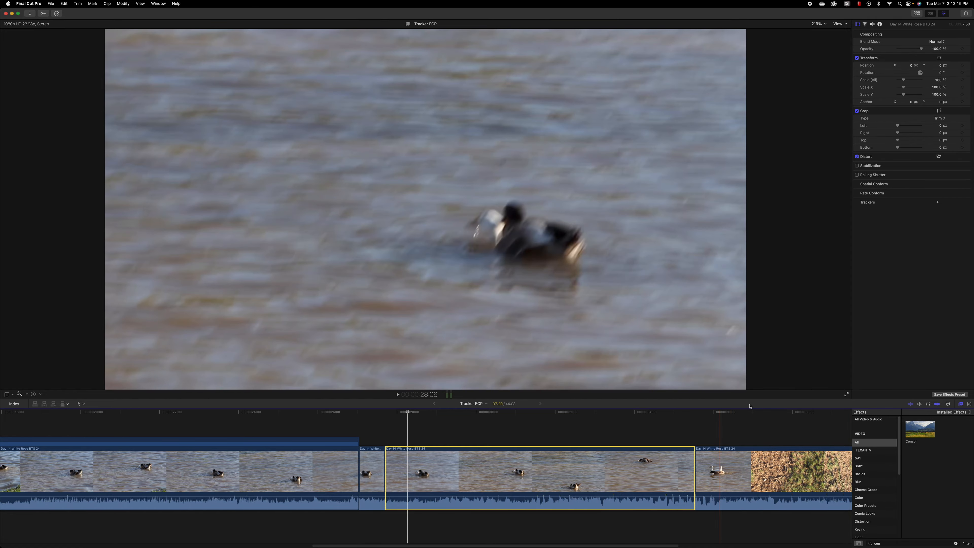
# Select Shape Mask 1 and re-run Analyze so the mask tracks the duck in the second clip.
pyautogui.click(478, 274)
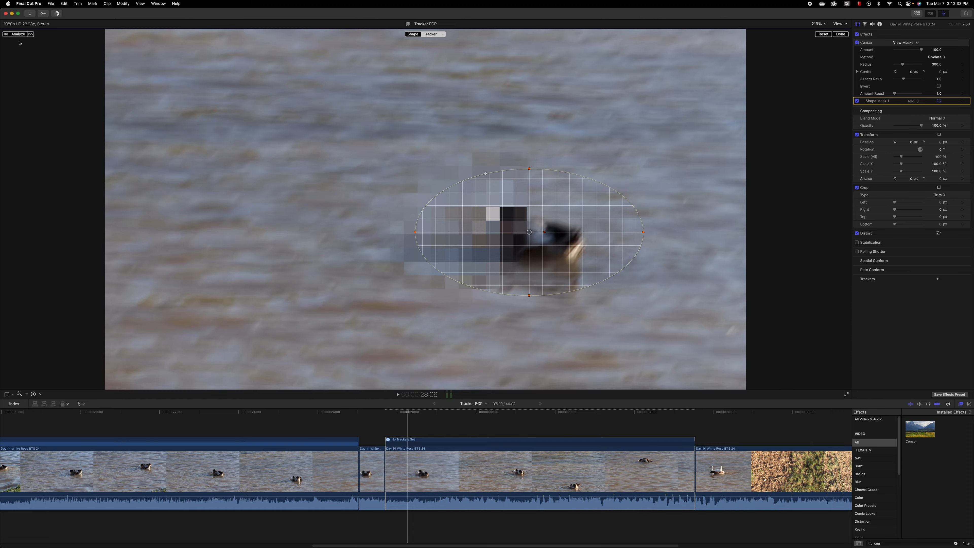
pyautogui.click(18, 34)
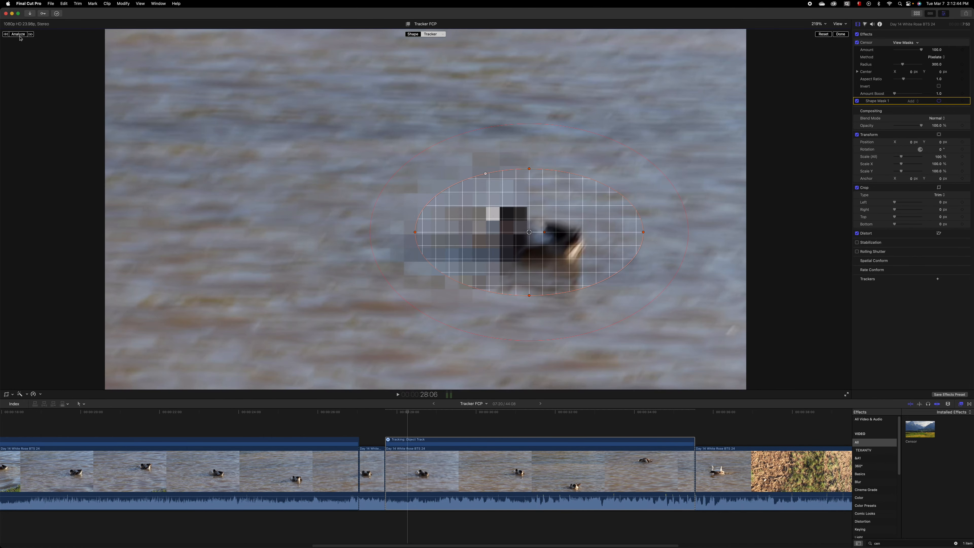
pyautogui.click(938, 278)
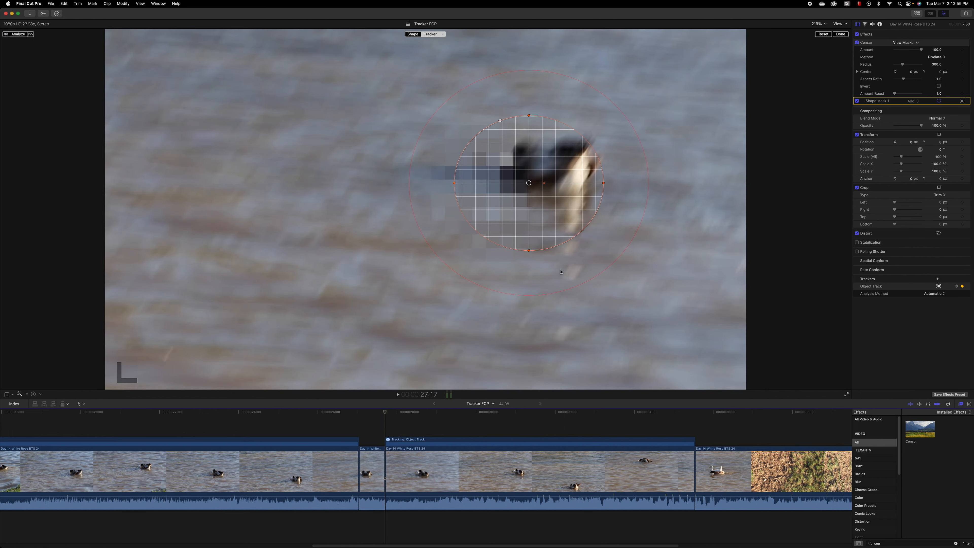
pyautogui.click(841, 33)
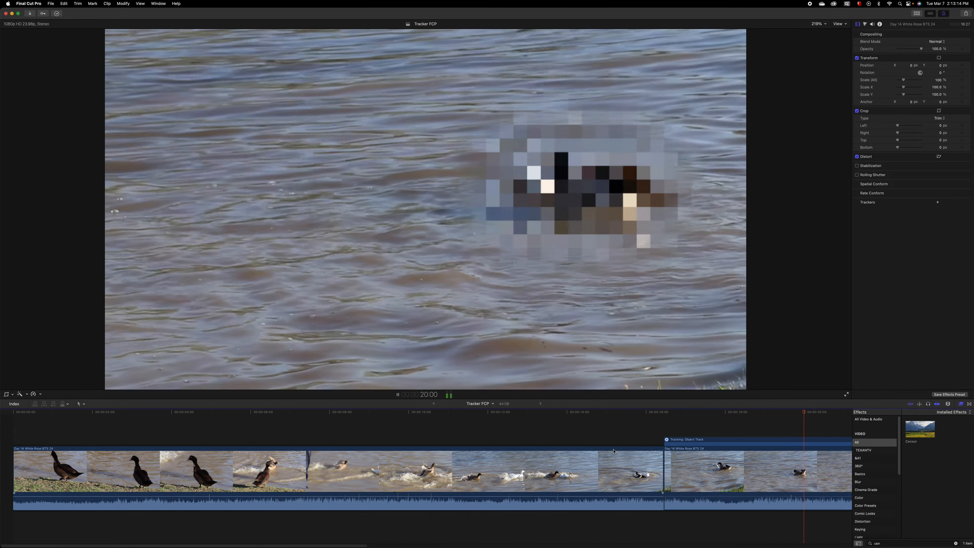
# Play back the censored duck segment to review the tracked pixelation.
pyautogui.click(397, 394)
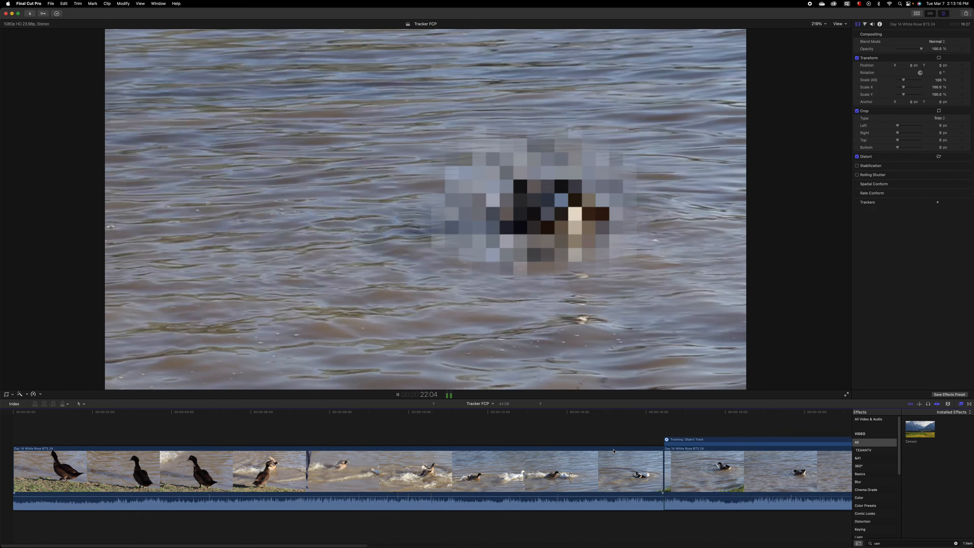
pyautogui.click(397, 394)
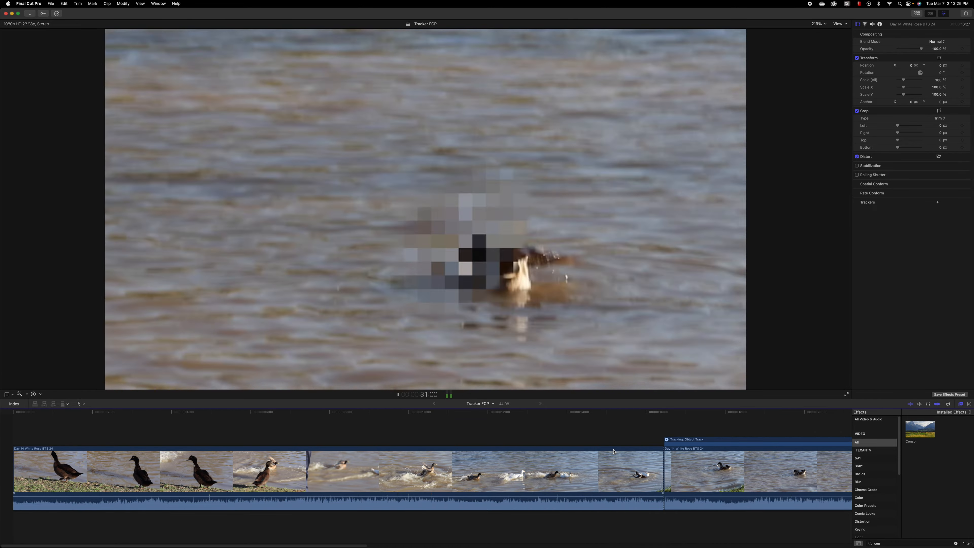
pyautogui.click(397, 393)
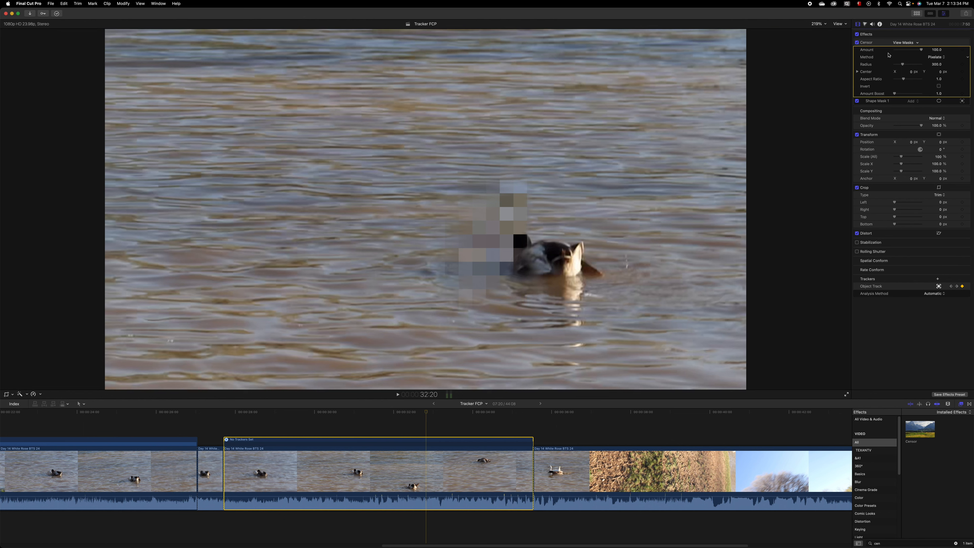
# Raise the Censor effect's Radius to 600 so the pixelation covers the whole duck.
pyautogui.click(476, 440)
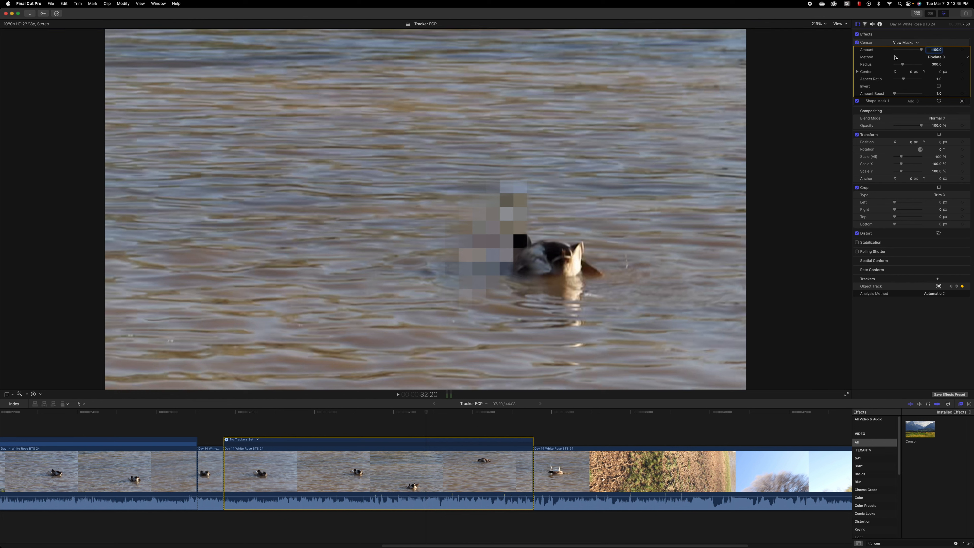
pyautogui.moveTo(908, 91)
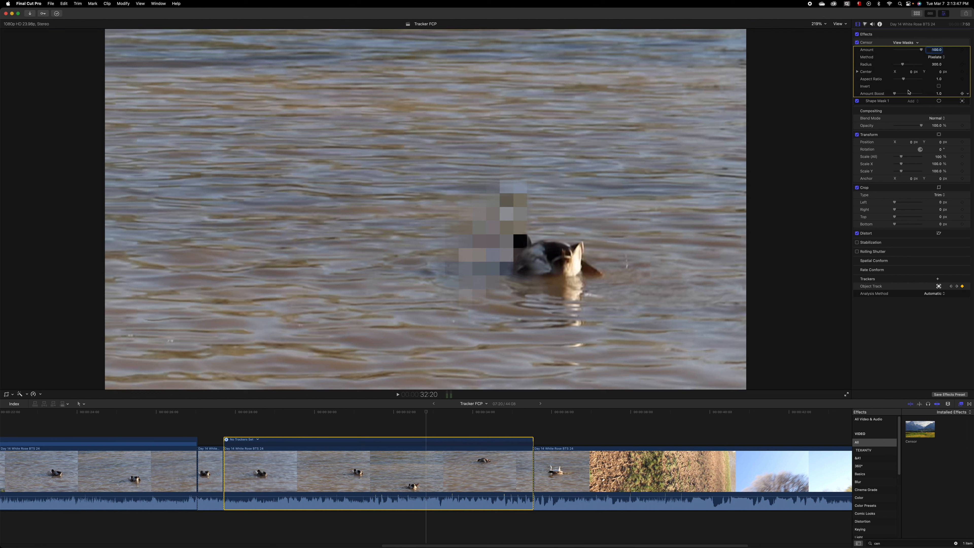
pyautogui.moveTo(958, 296)
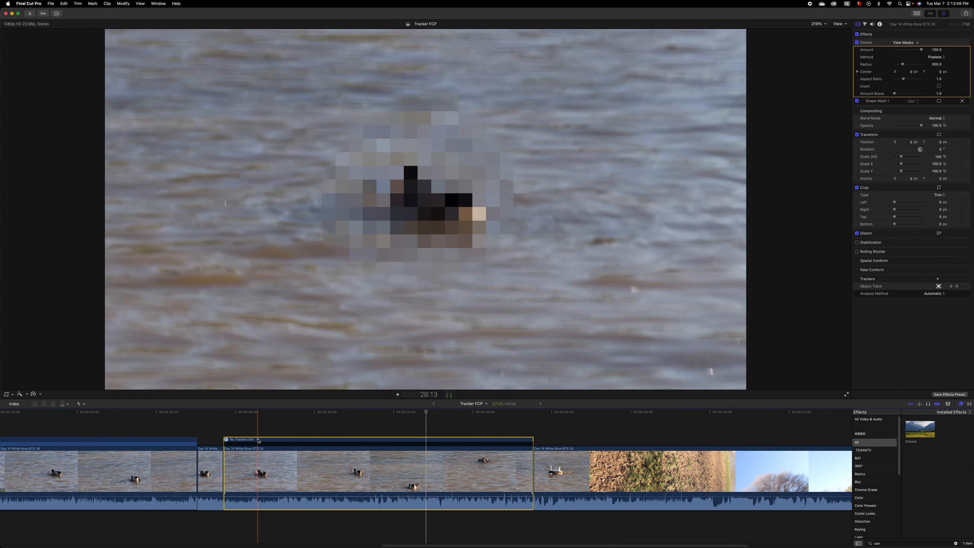
pyautogui.click(938, 286)
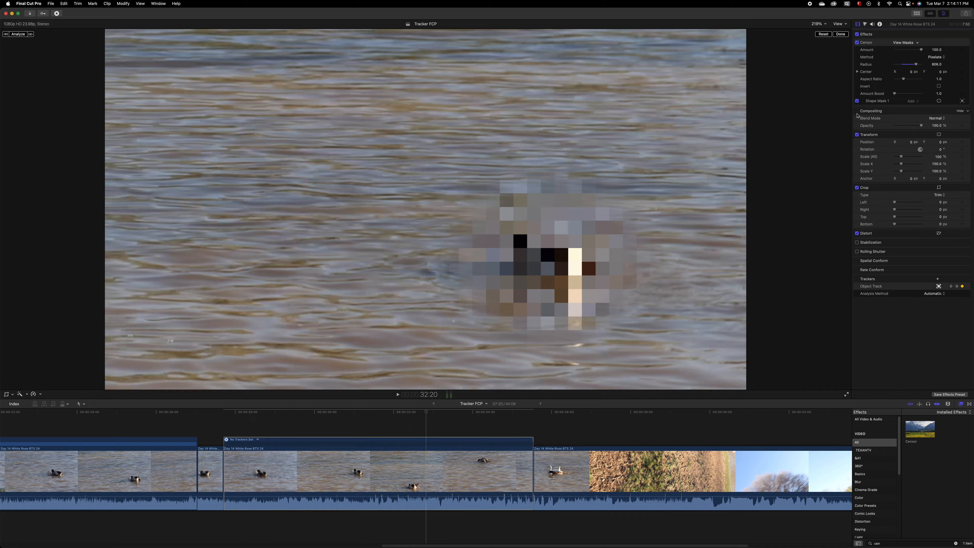
pyautogui.click(397, 393)
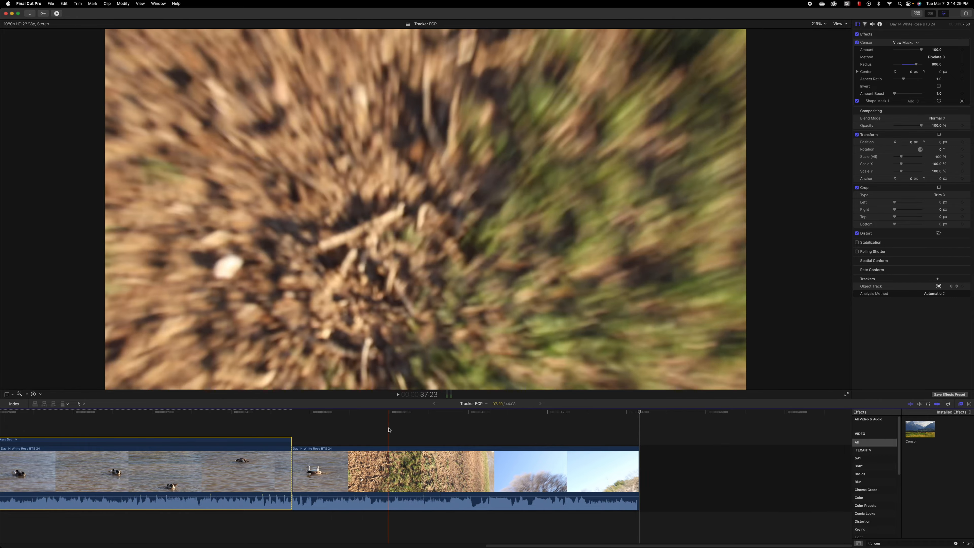
pyautogui.click(208, 450)
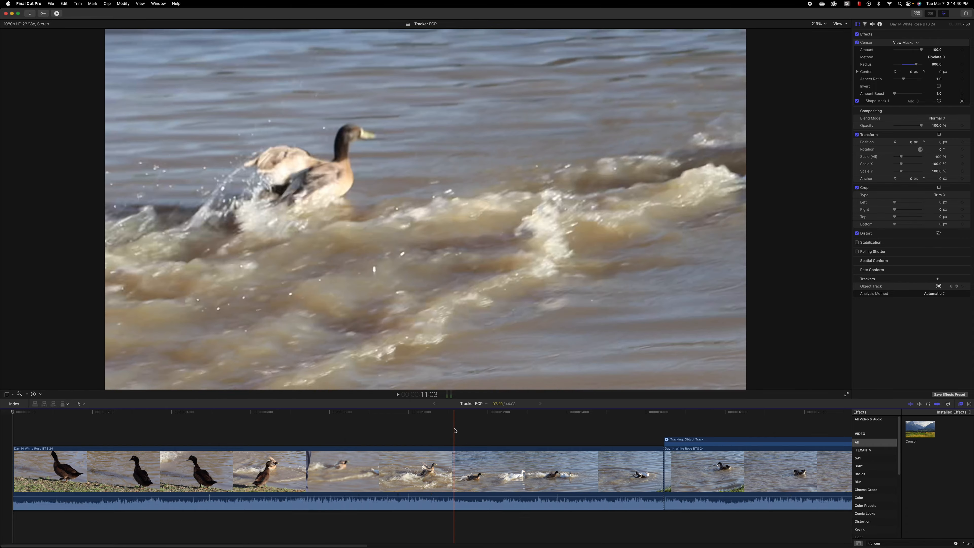
pyautogui.click(562, 412)
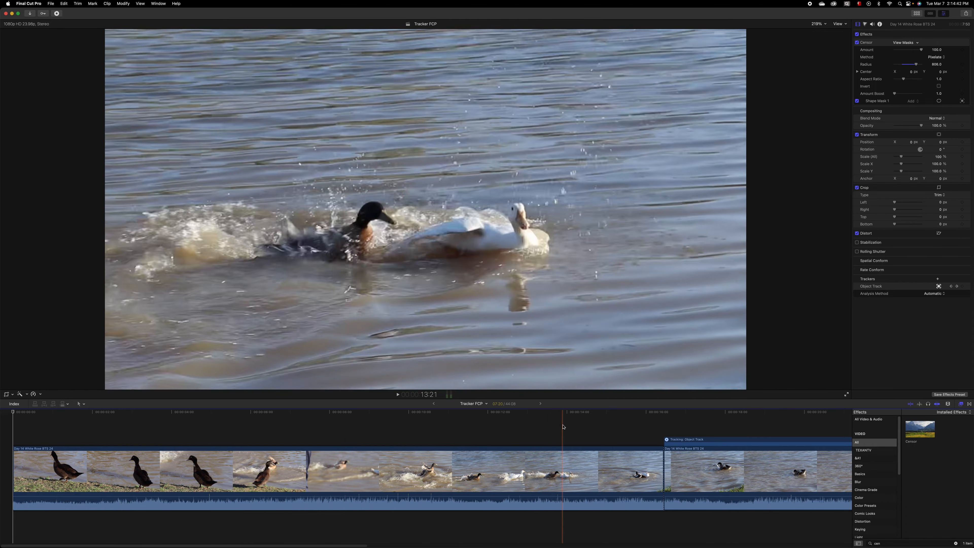
pyautogui.click(584, 412)
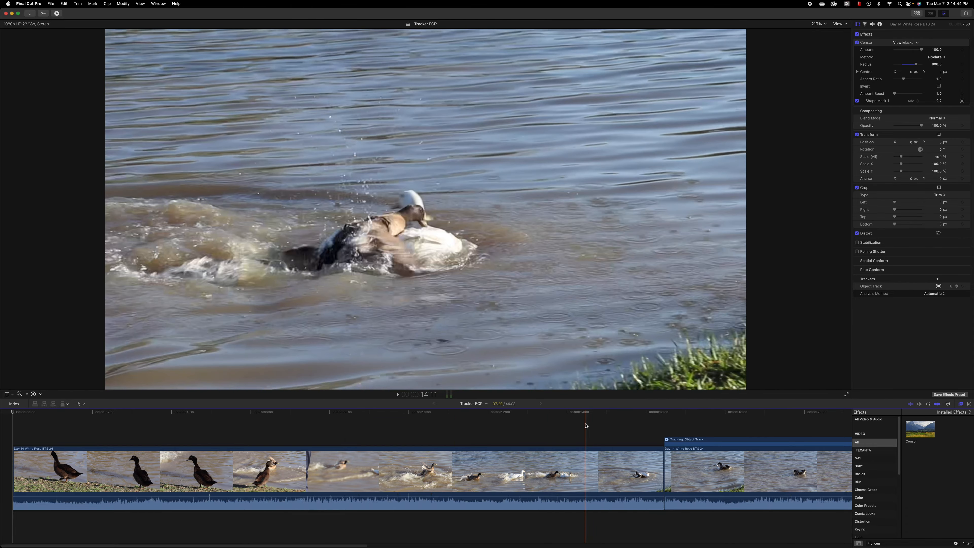